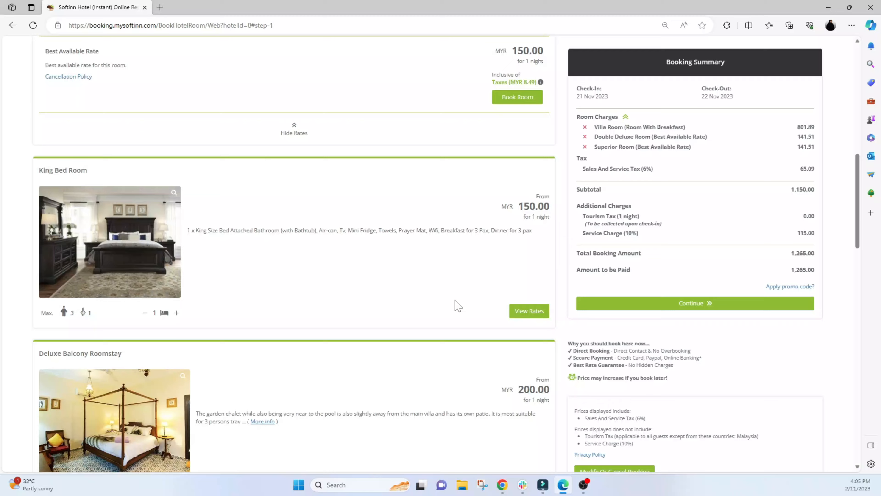
Step: From My Reservations cancellation, go to More > Marketplace and highlight the Smart Review System tool
left_click(528, 311)
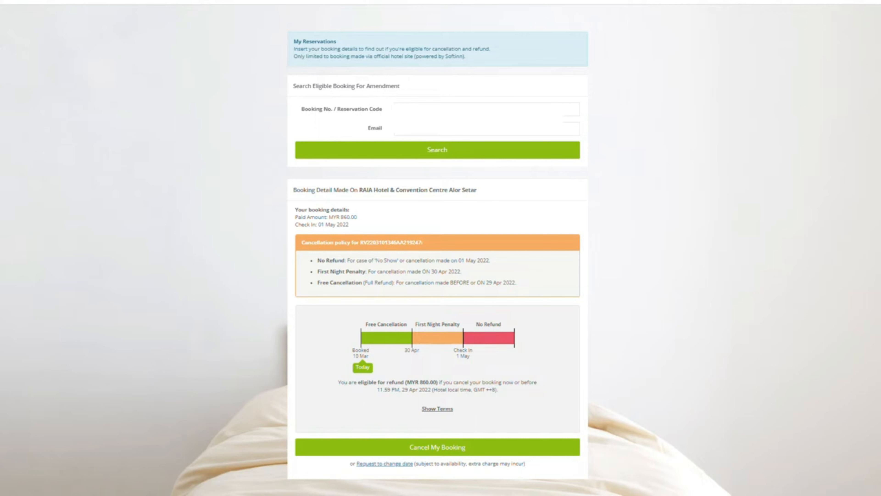
mouse_move(9, 236)
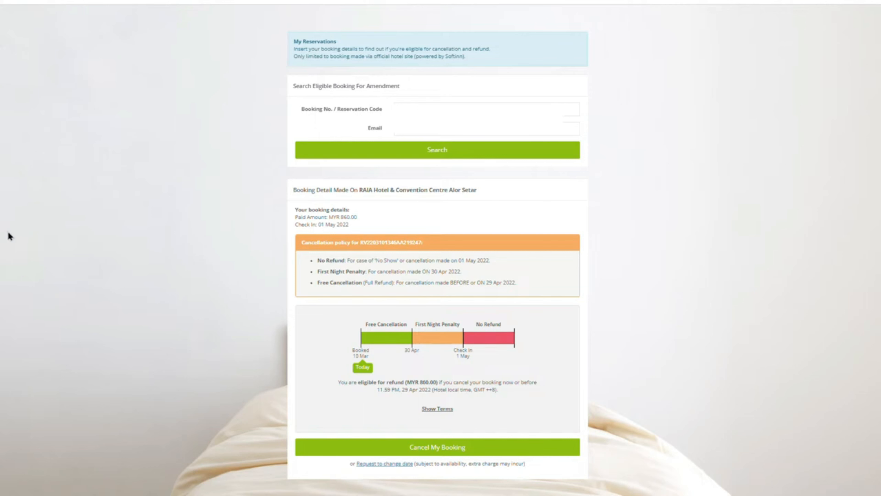
mouse_move(349, 345)
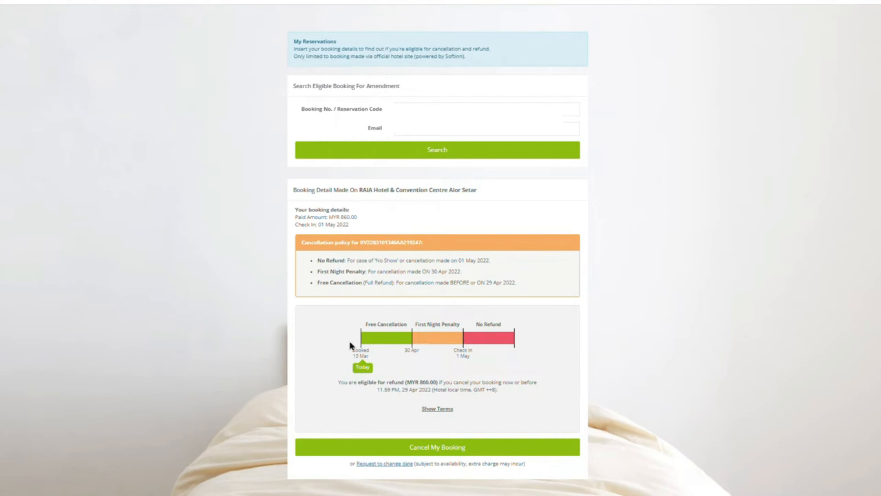
mouse_move(576, 335)
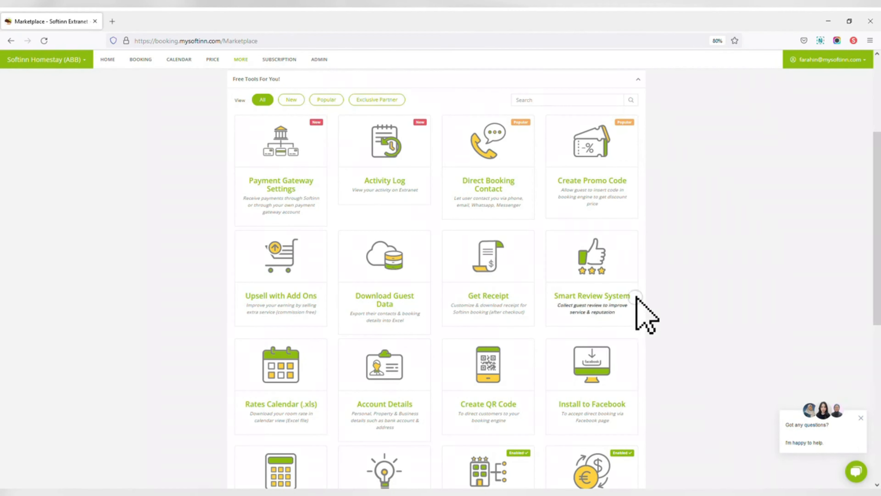
left_click(591, 295)
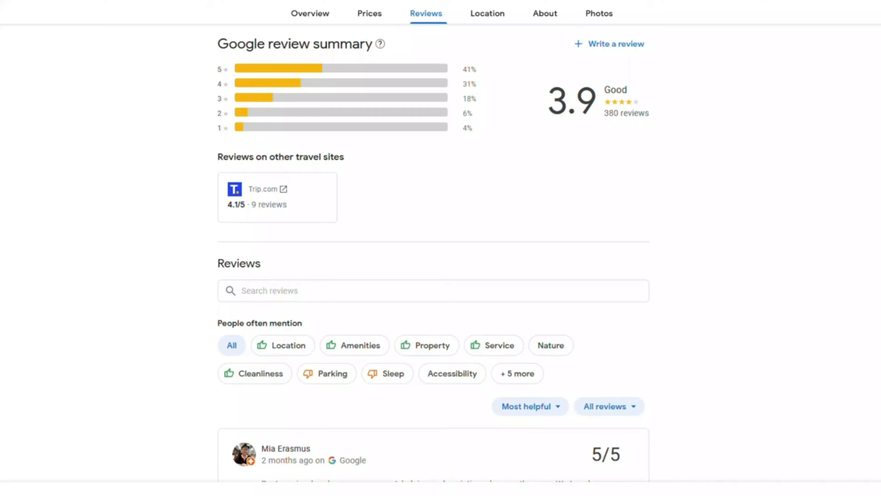
Step: Browse the Google Hotels 3.9-rating guest reviews, then the Sell > Upsell add-ons down to Add On Request Record
scroll("down", 3)
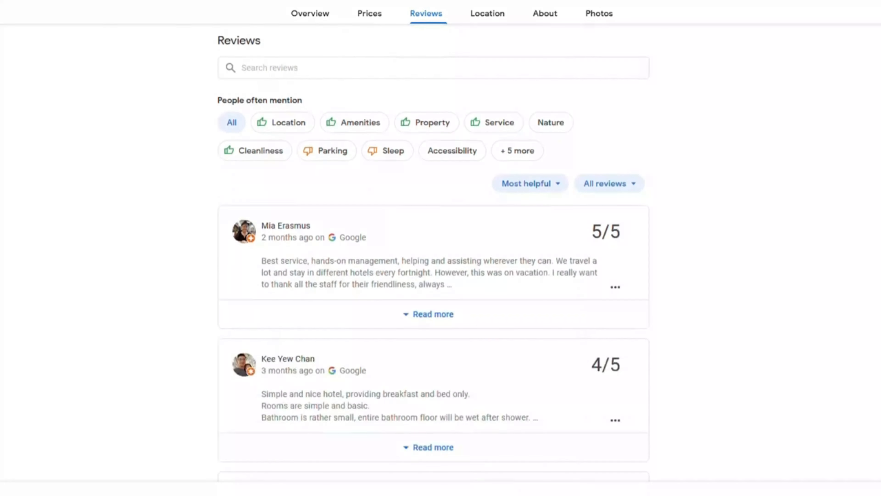
scroll("down", 3)
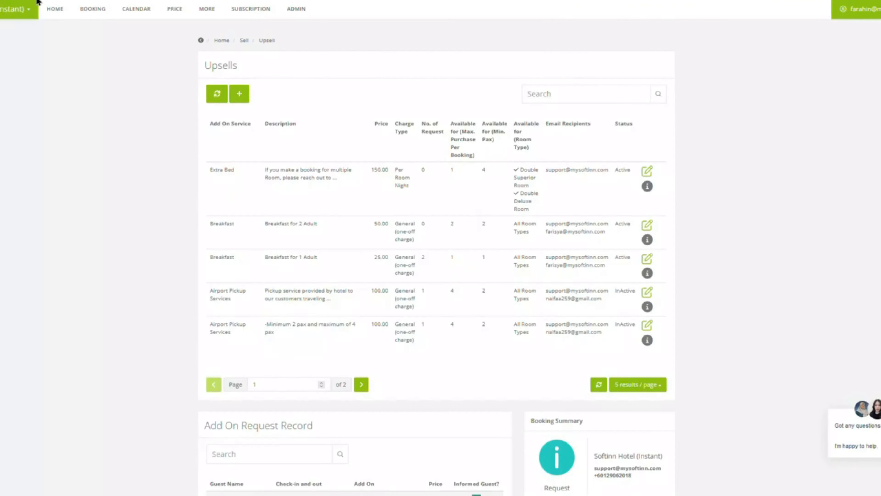
scroll("down", 3)
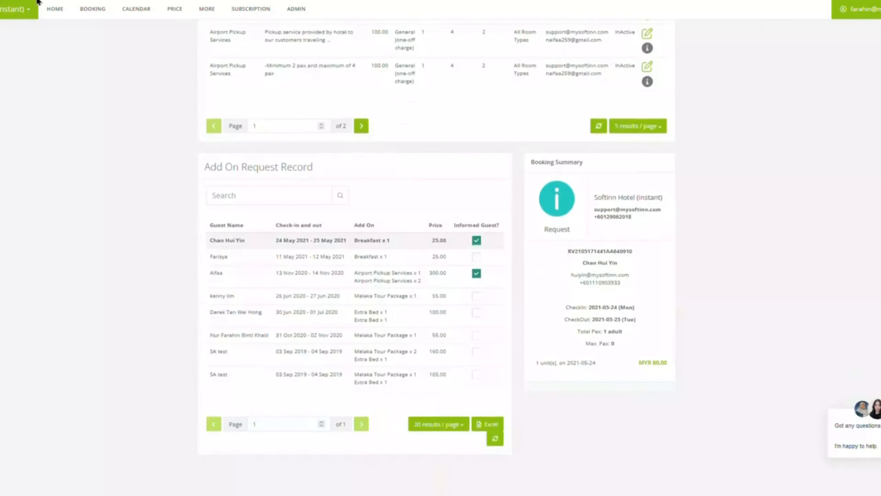